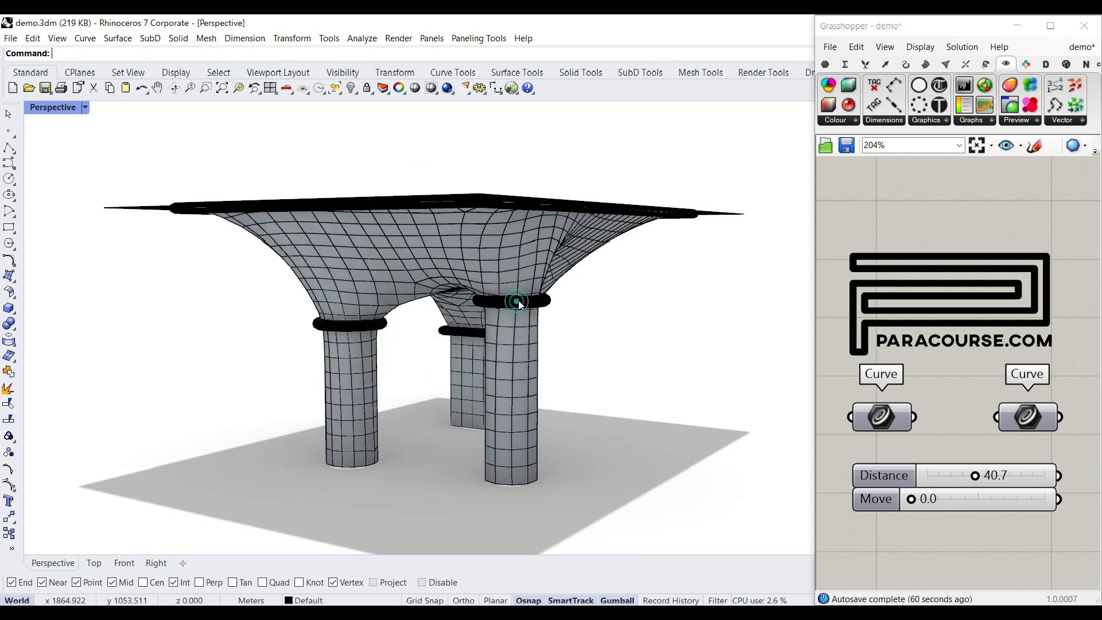
Step: Raise the Move slider from 0 to about 46, lifting the tabletop's outer edge into a lip
left_click(514, 303)
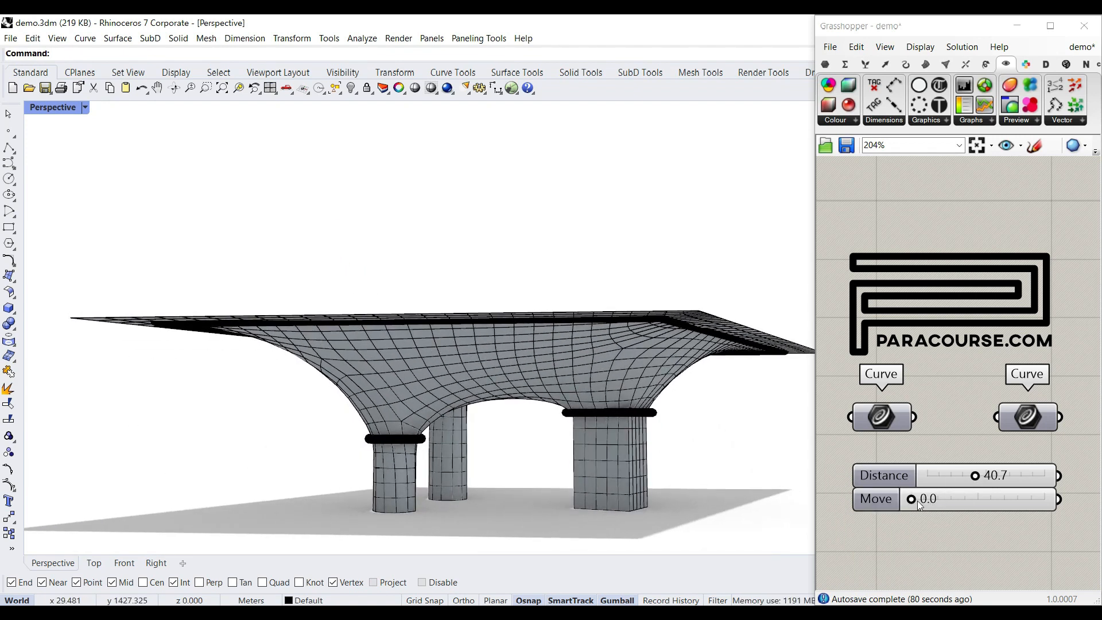
left_click_drag(914, 499, 962, 499)
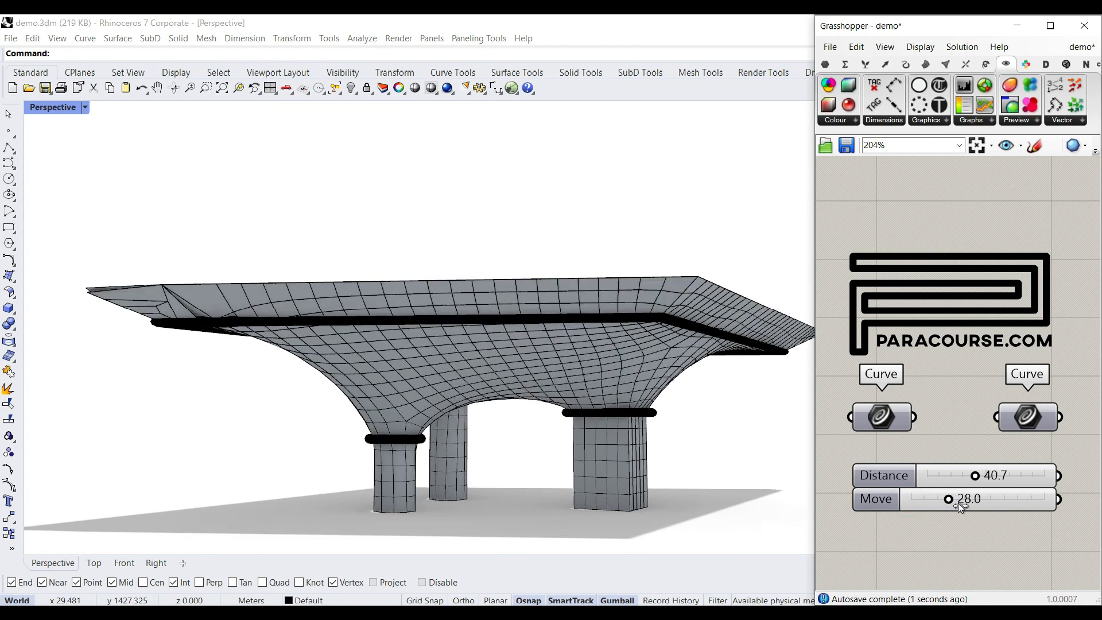
left_click_drag(948, 499, 972, 499)
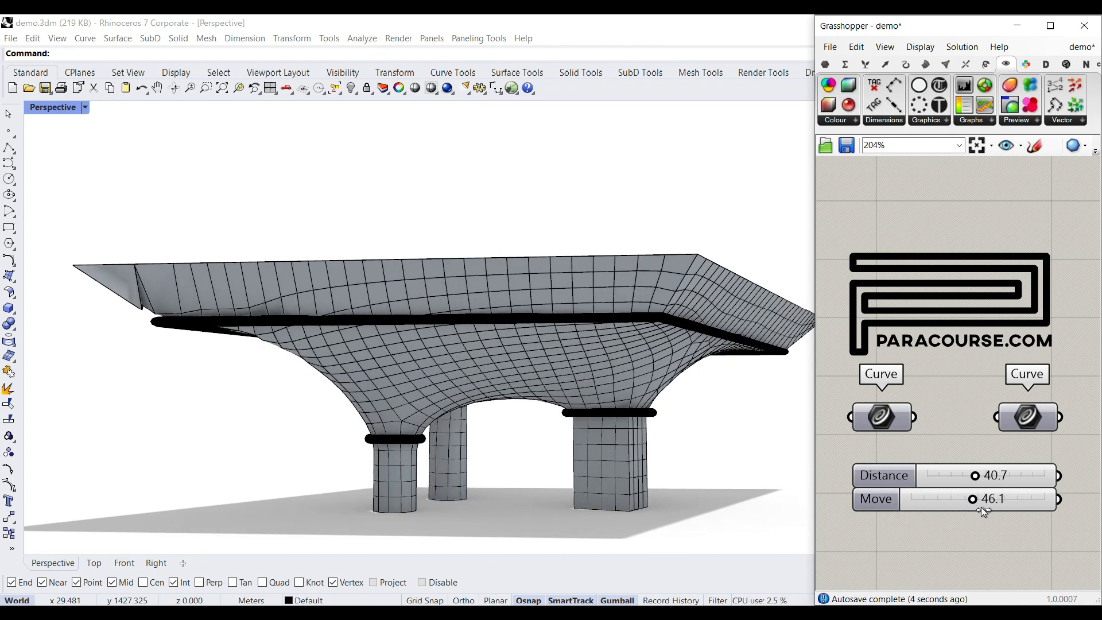
left_click_drag(973, 498, 991, 498)
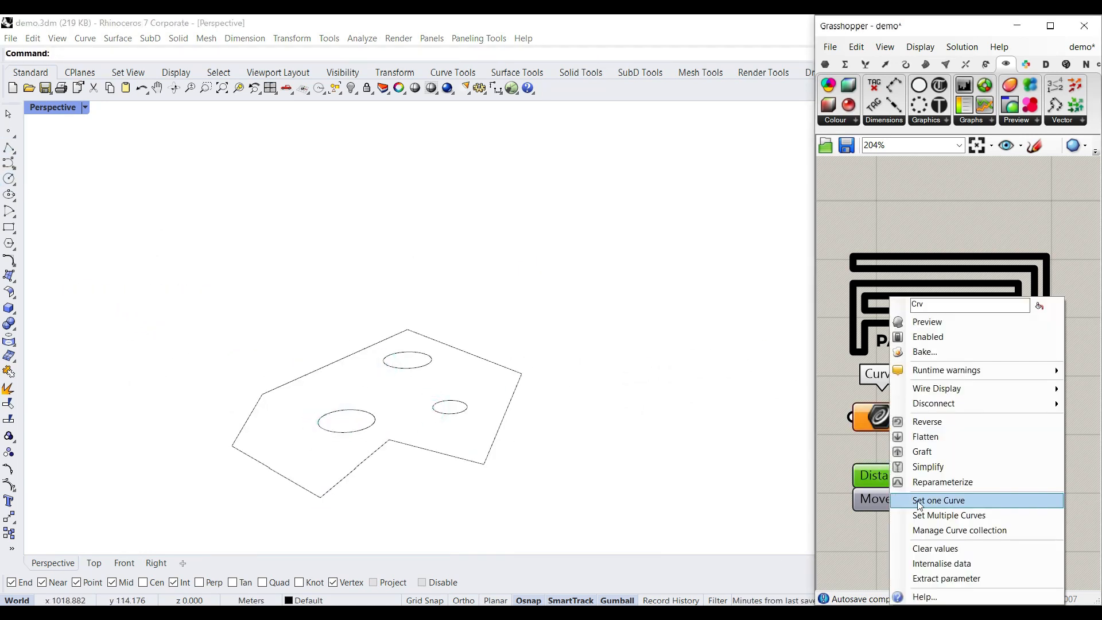
Step: Assign a single top curve, then move a column section ring with the gumball
left_click(938, 500)
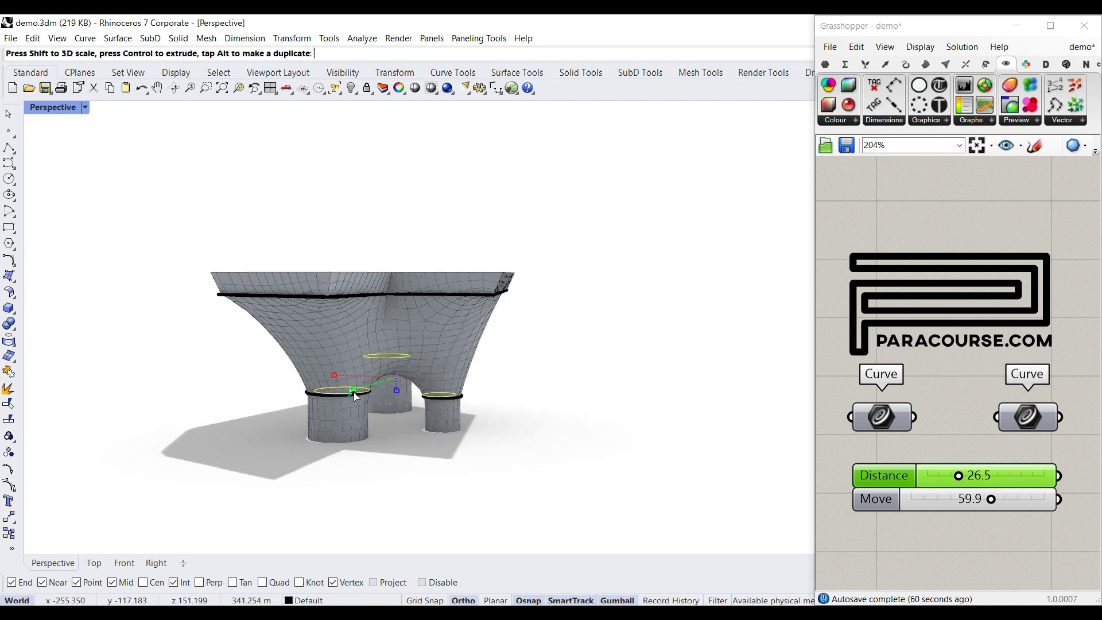
left_click_drag(351, 392, 386, 269)
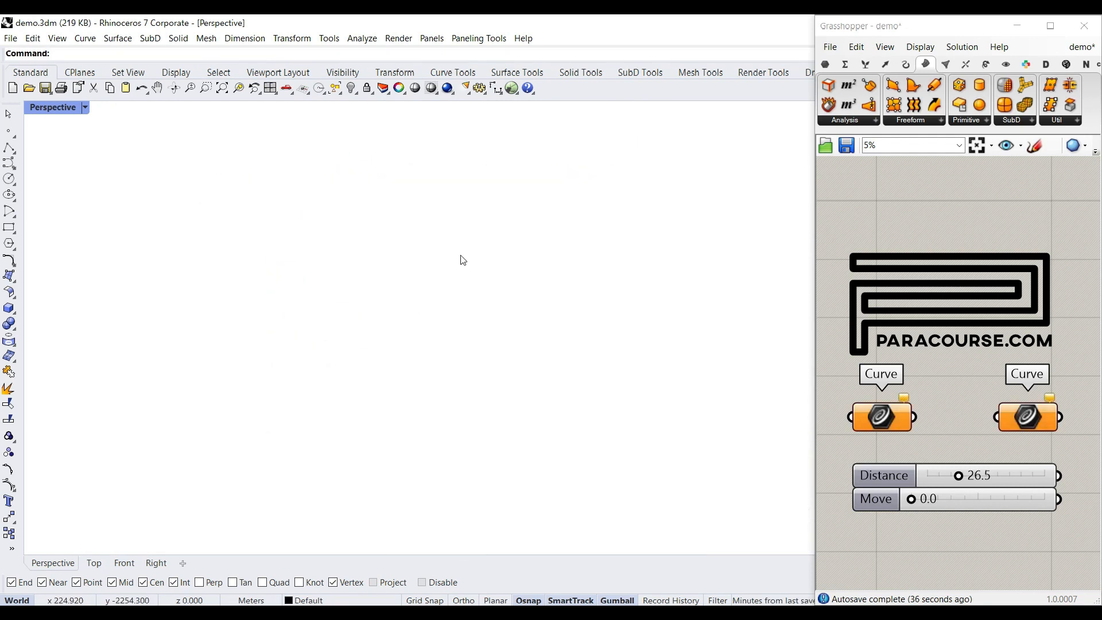
left_click(587, 364)
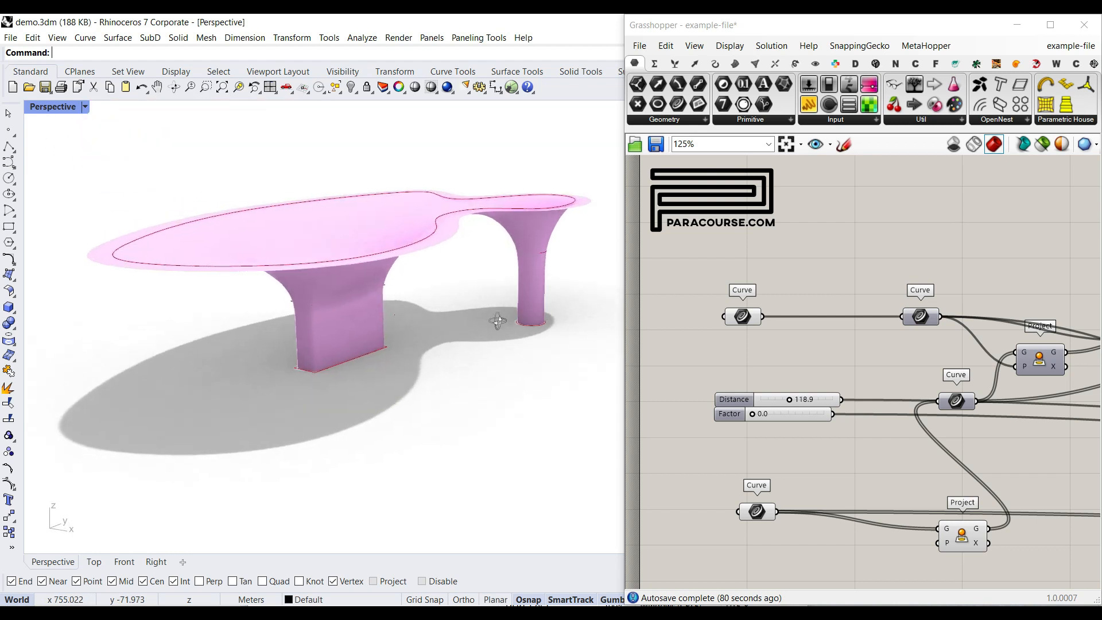
mouse_move(742, 316)
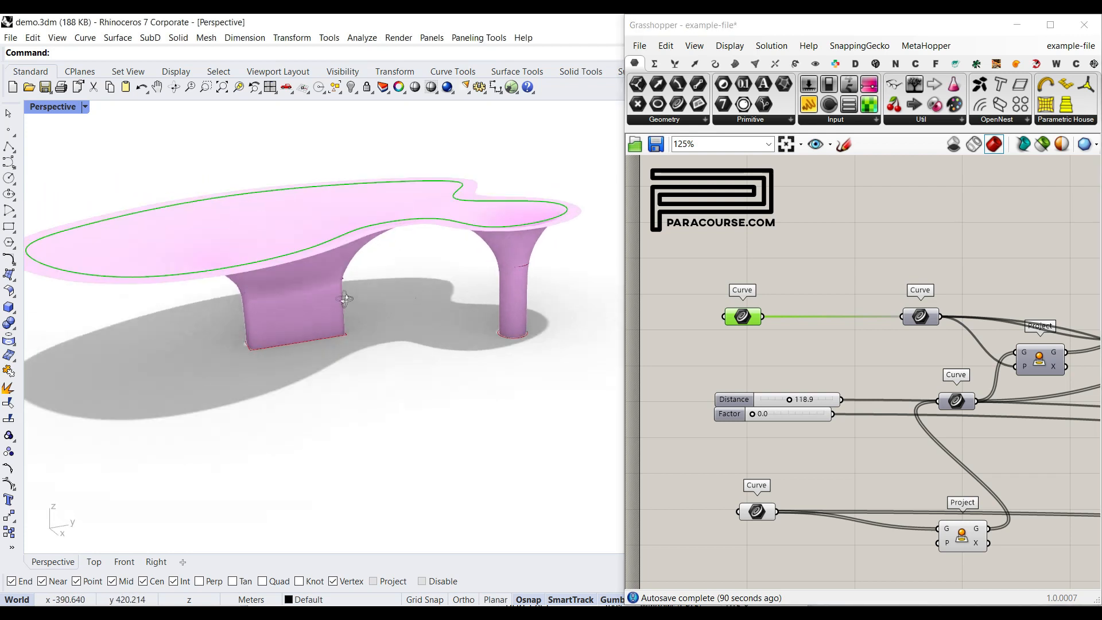
left_click(758, 511)
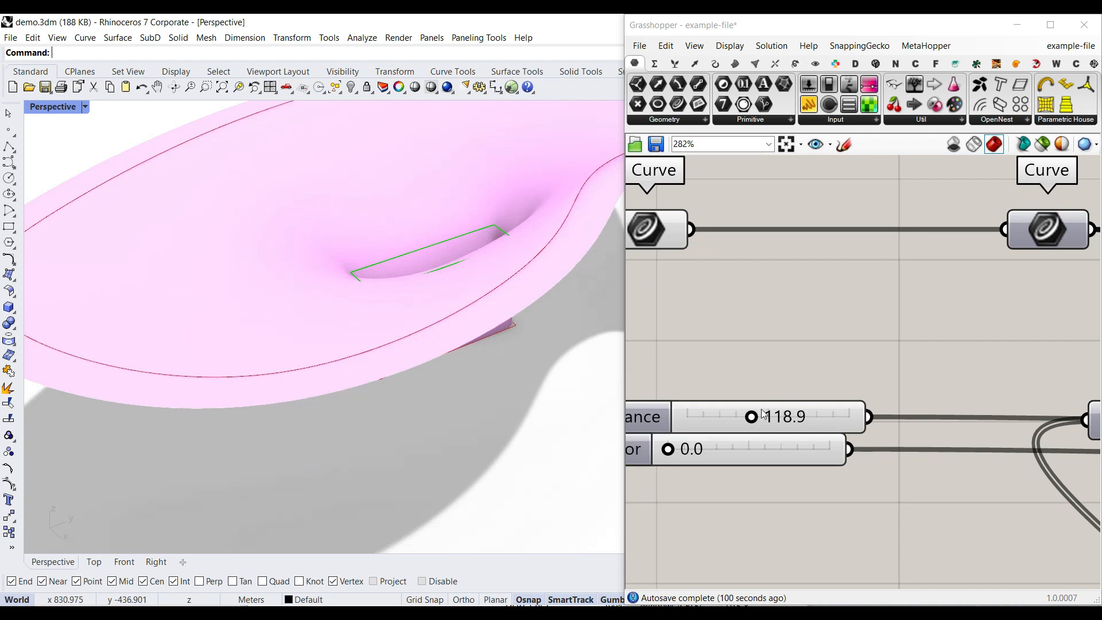
Step: Increase the top curve's offset Distance slider to 120.0
left_click_drag(751, 416, 752, 416)
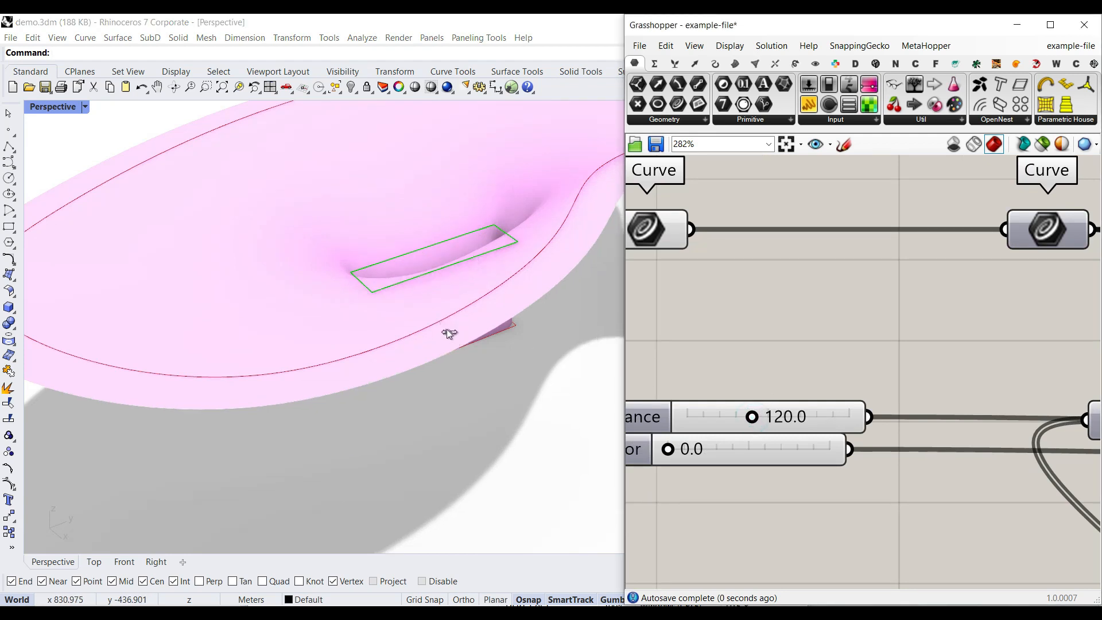
left_click_drag(773, 416, 808, 416)
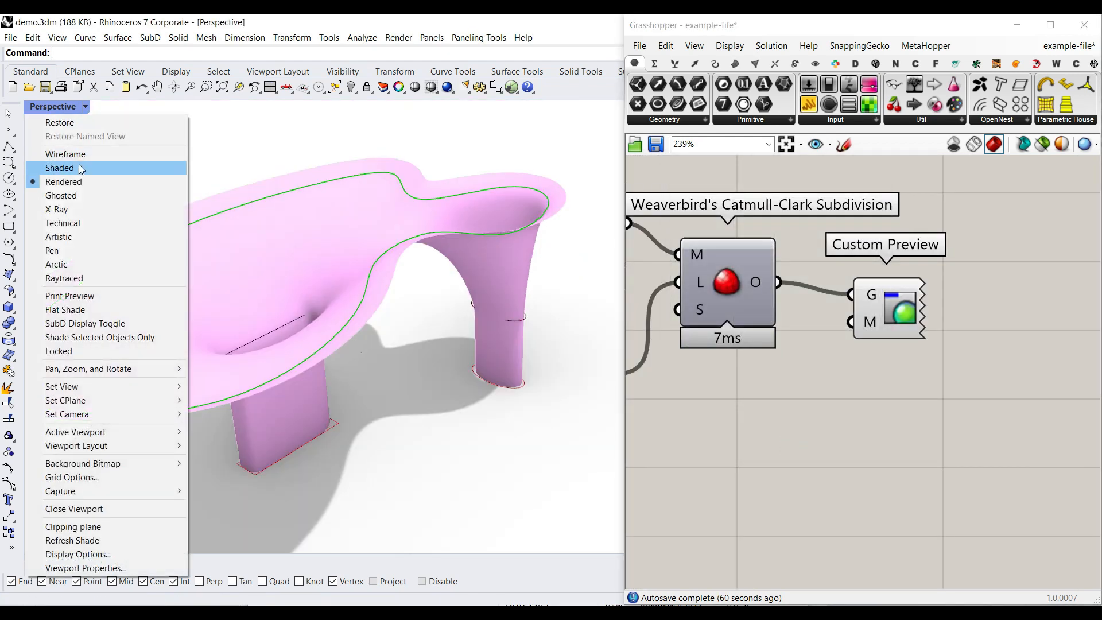
Step: Set the Perspective viewport to Shaded and orbit around the subdivided table mesh
left_click(64, 153)
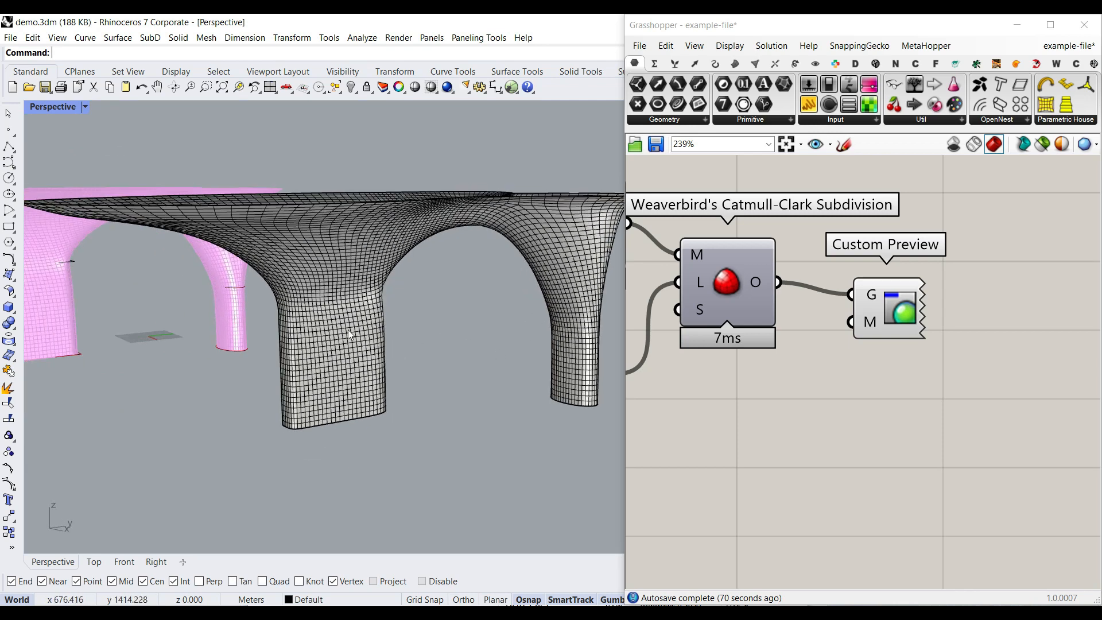
left_click_drag(344, 334, 414, 361)
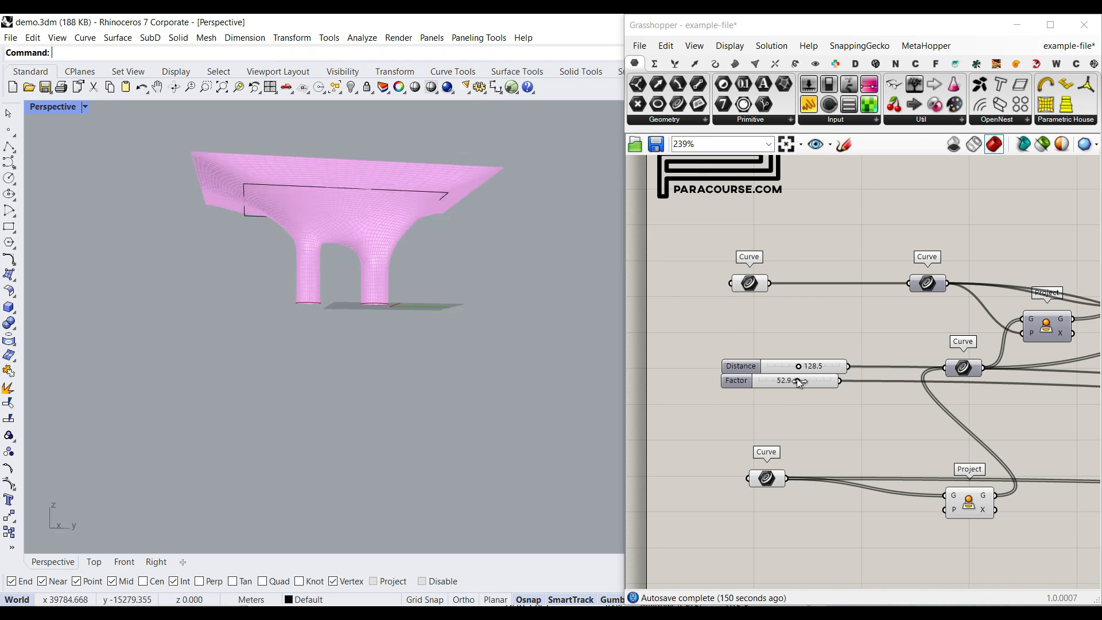
Step: Return Factor to 0.0 and lower the offset Distance to about 84.9
left_click_drag(804, 380, 796, 380)
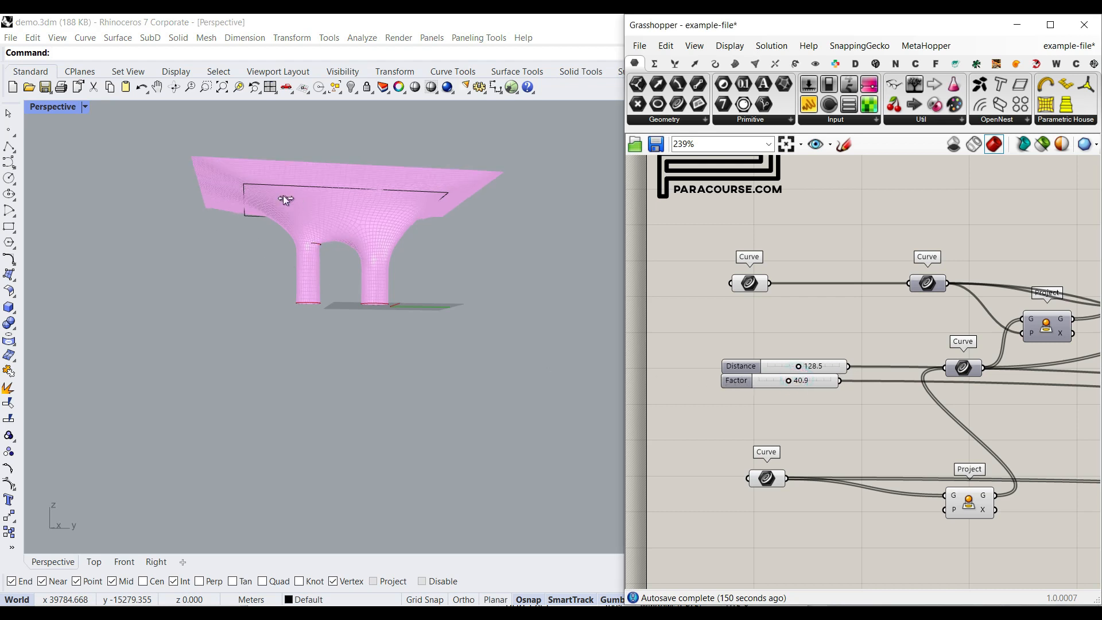
left_click_drag(815, 380, 758, 380)
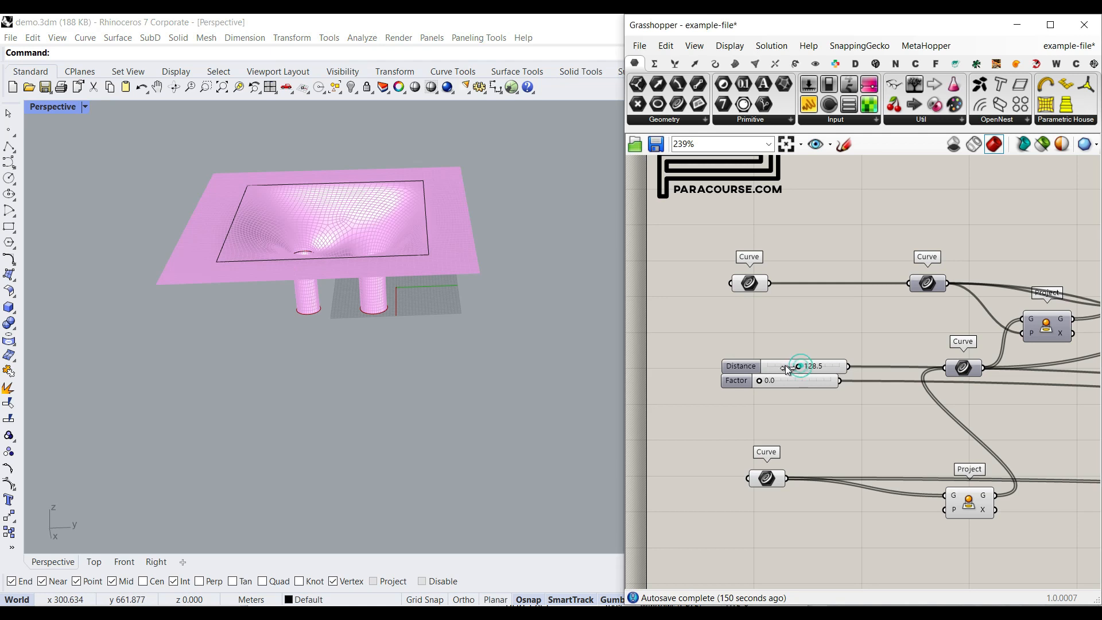
left_click_drag(798, 366, 778, 366)
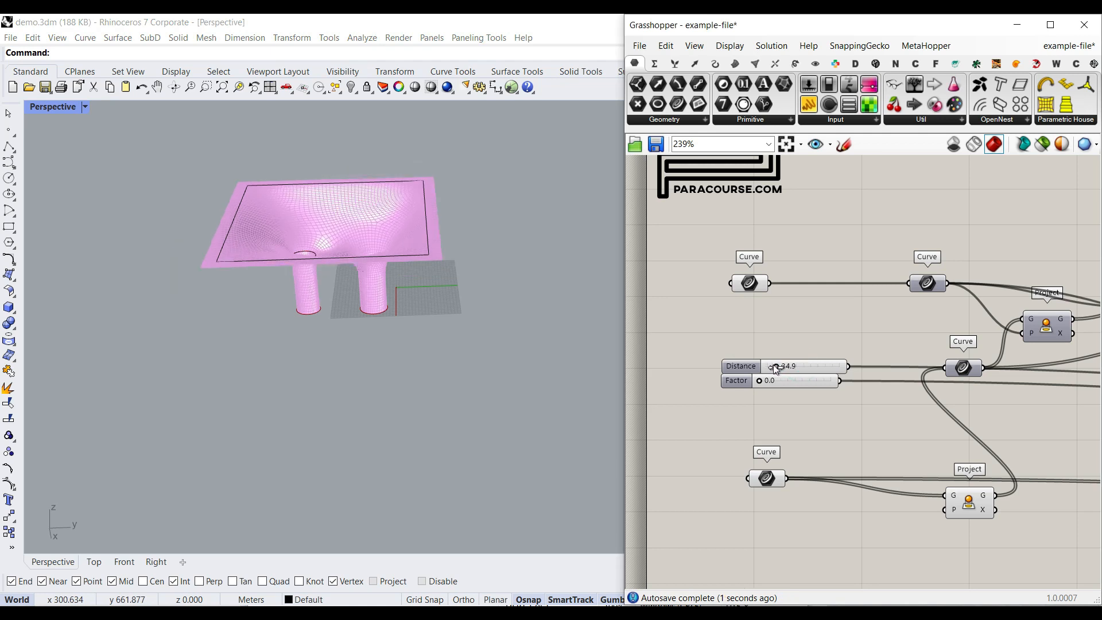
left_click_drag(794, 366, 771, 366)
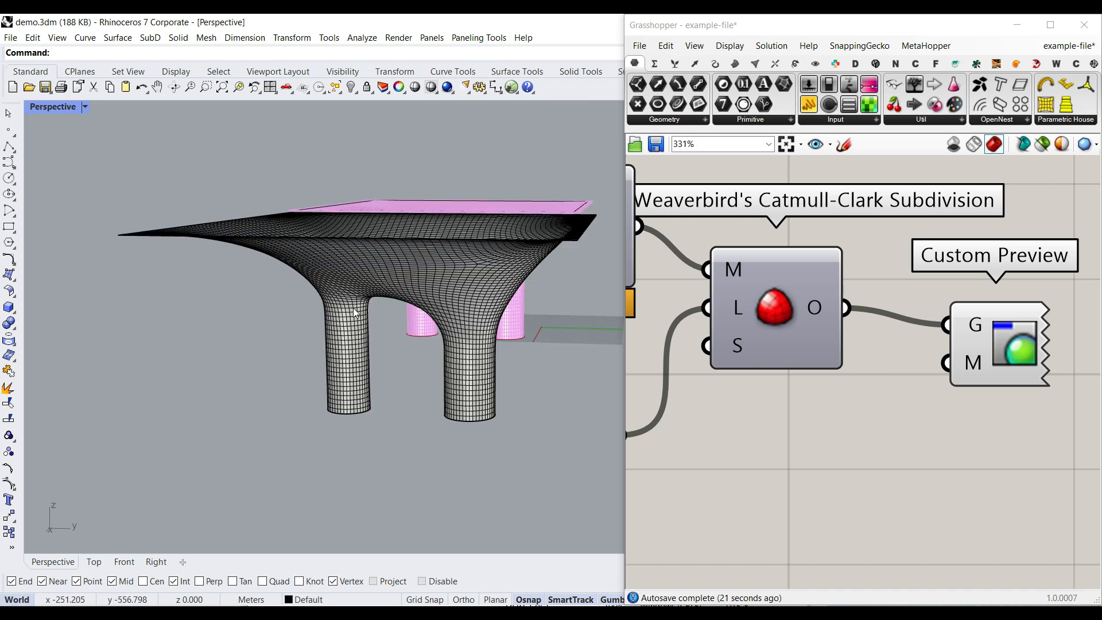
mouse_move(461, 296)
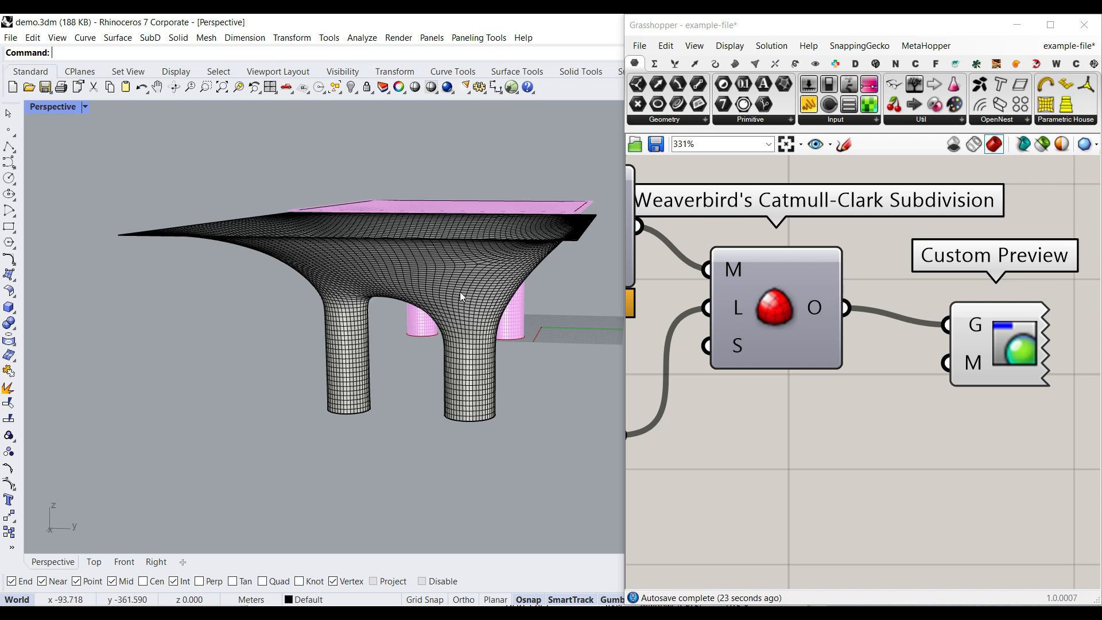